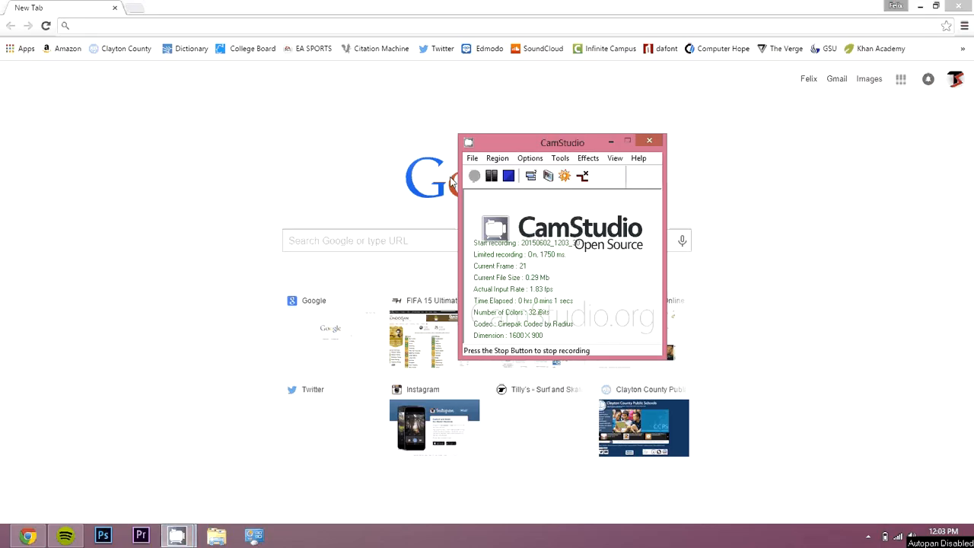
pyautogui.moveTo(162, 130)
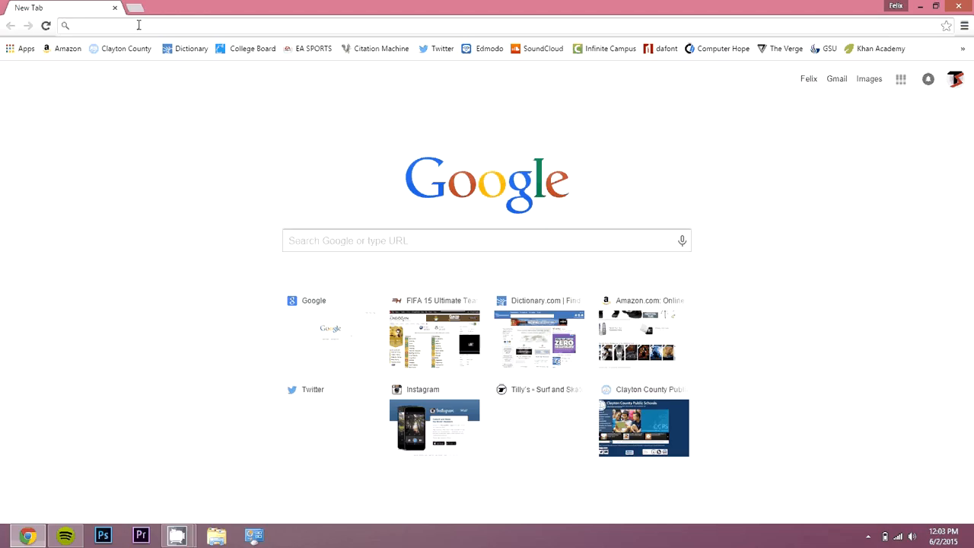
# Step: Search Google for 'camstudio' and open the official camstudio.org result
pyautogui.write('google.com')
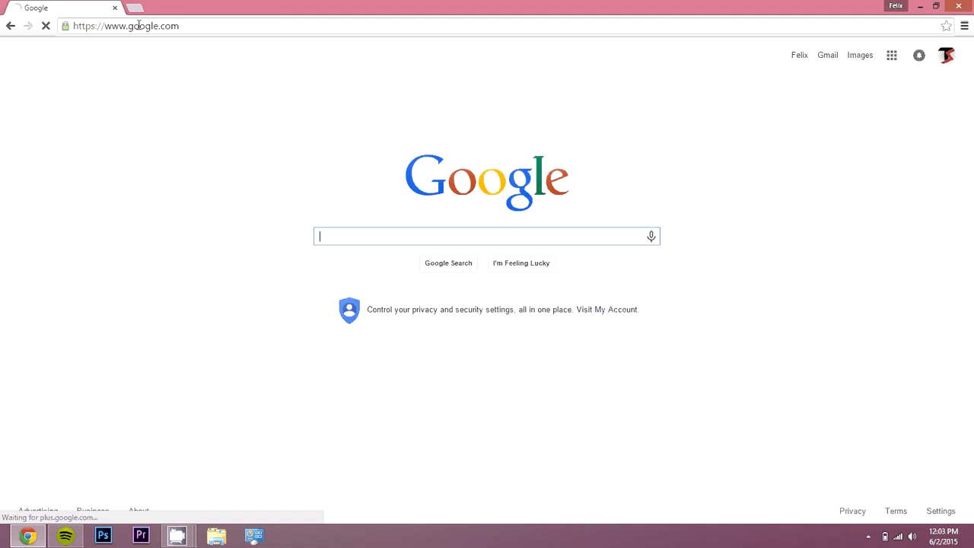
pyautogui.write('cam')
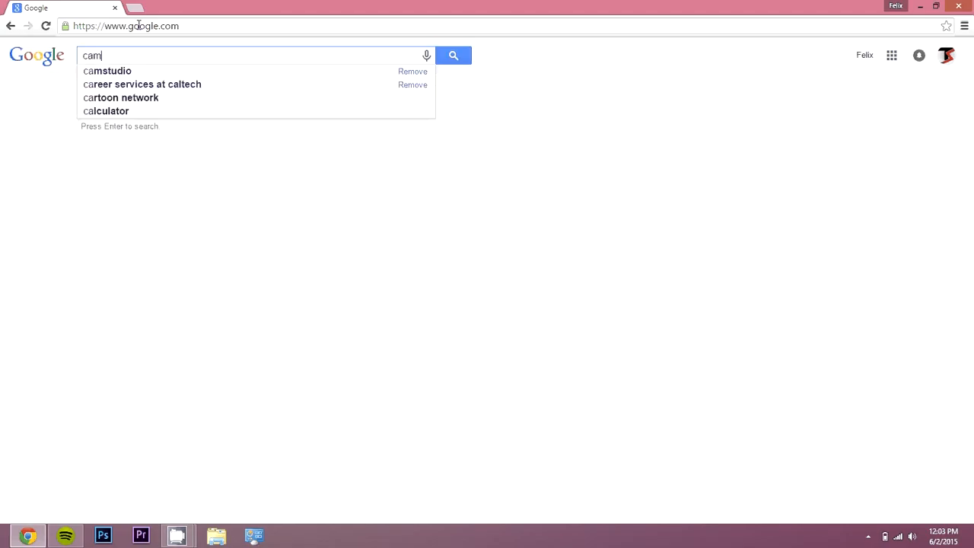
pyautogui.click(106, 70)
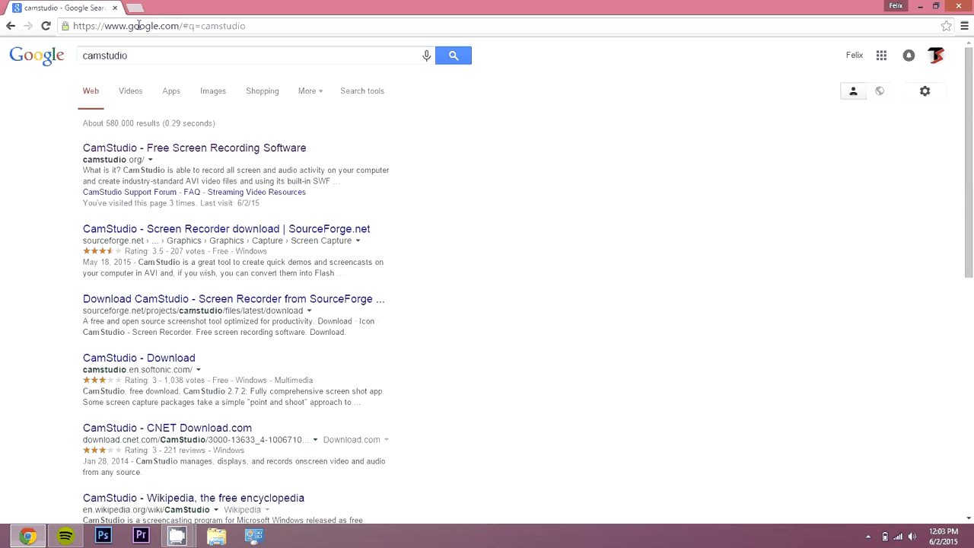
pyautogui.click(195, 148)
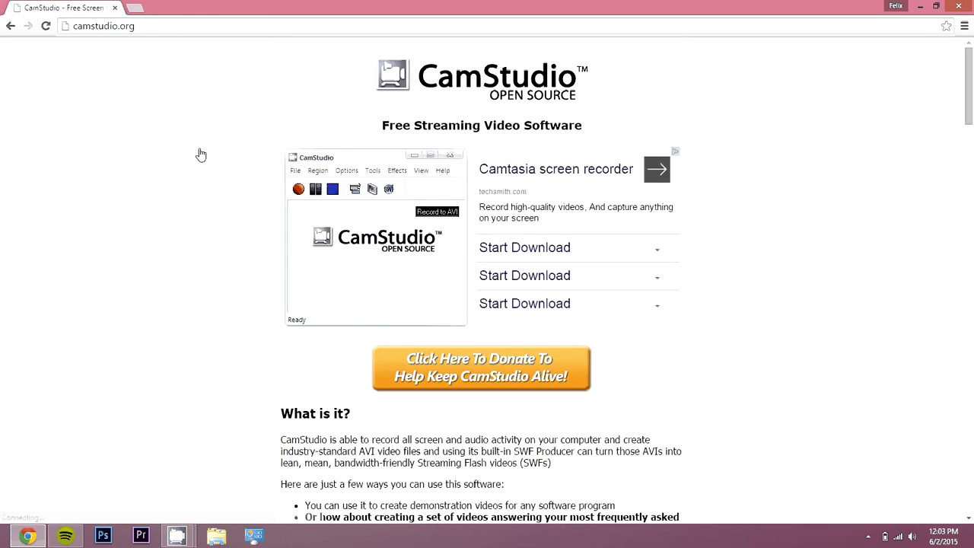
# Step: Scroll to the version 2.7.2 Download button, then stop the recording in CamStudio
pyautogui.scroll(-3)
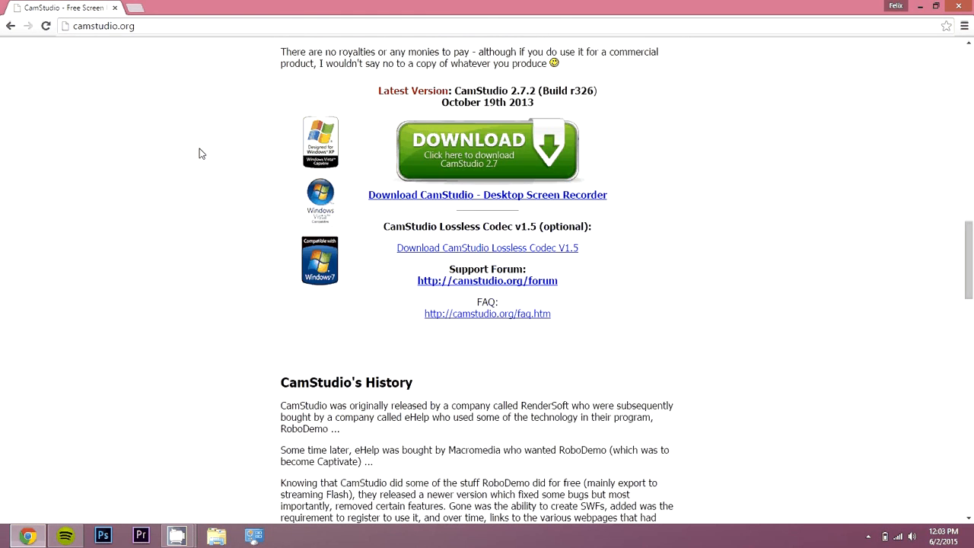
pyautogui.scroll(3)
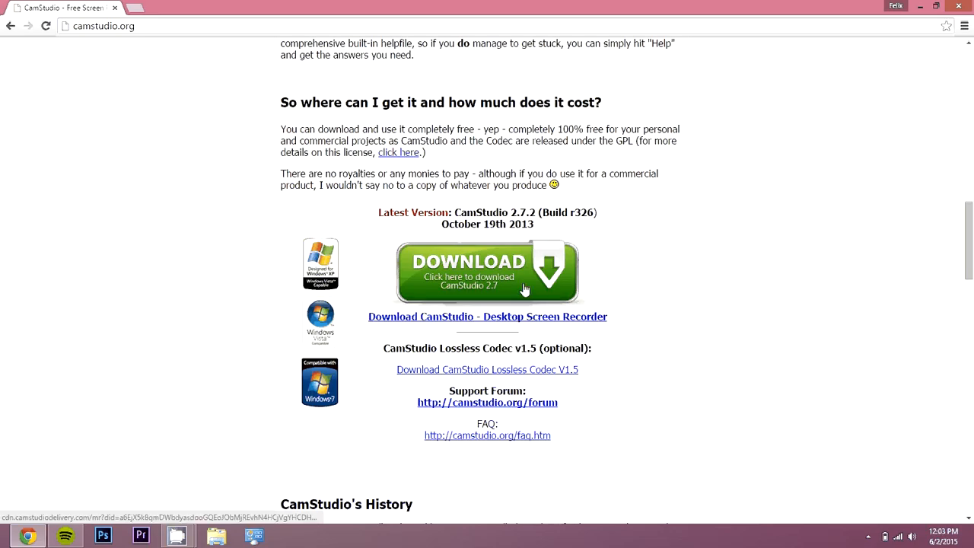
pyautogui.moveTo(182, 490)
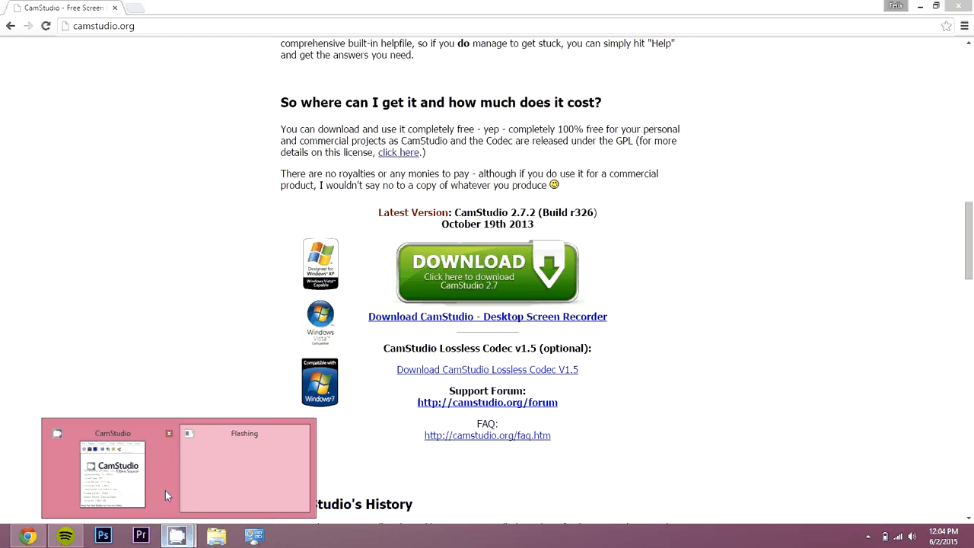
pyautogui.click(113, 475)
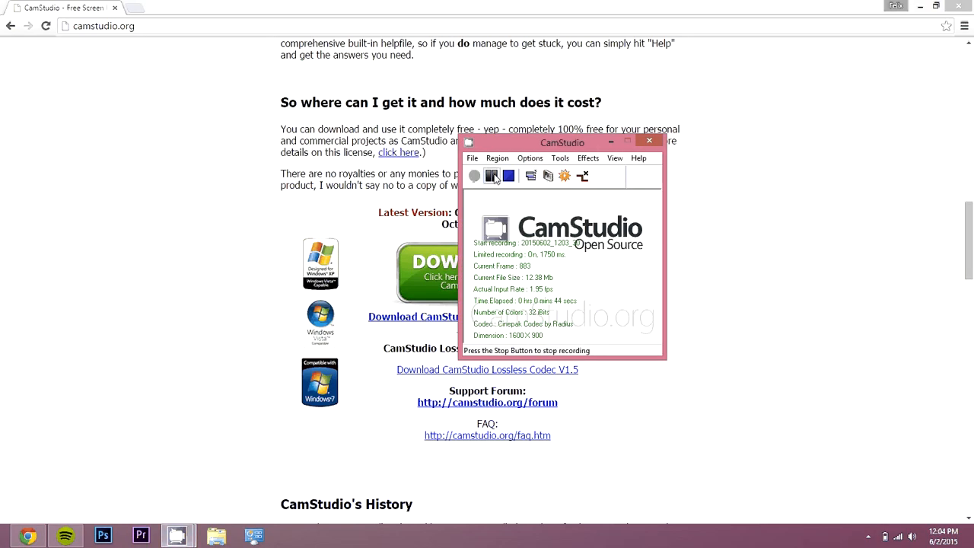
pyautogui.click(493, 176)
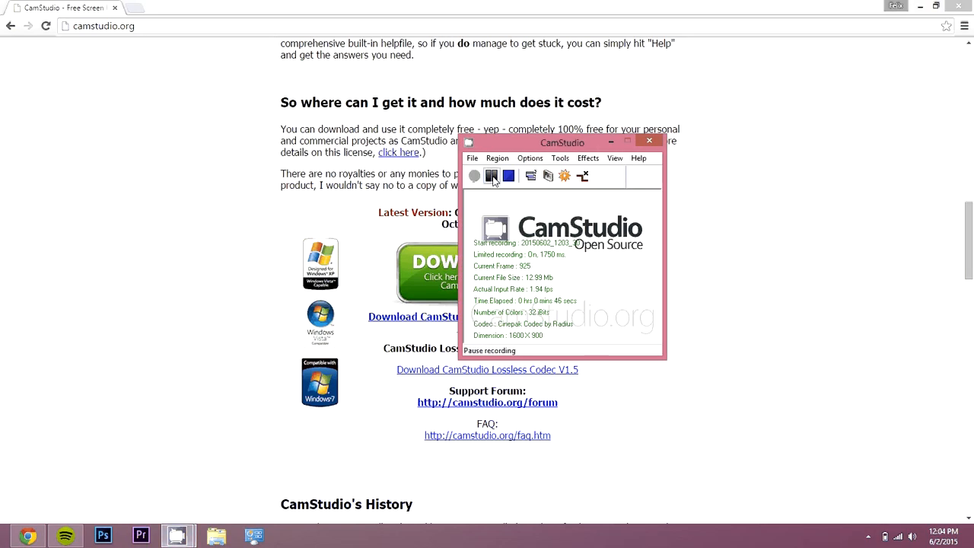